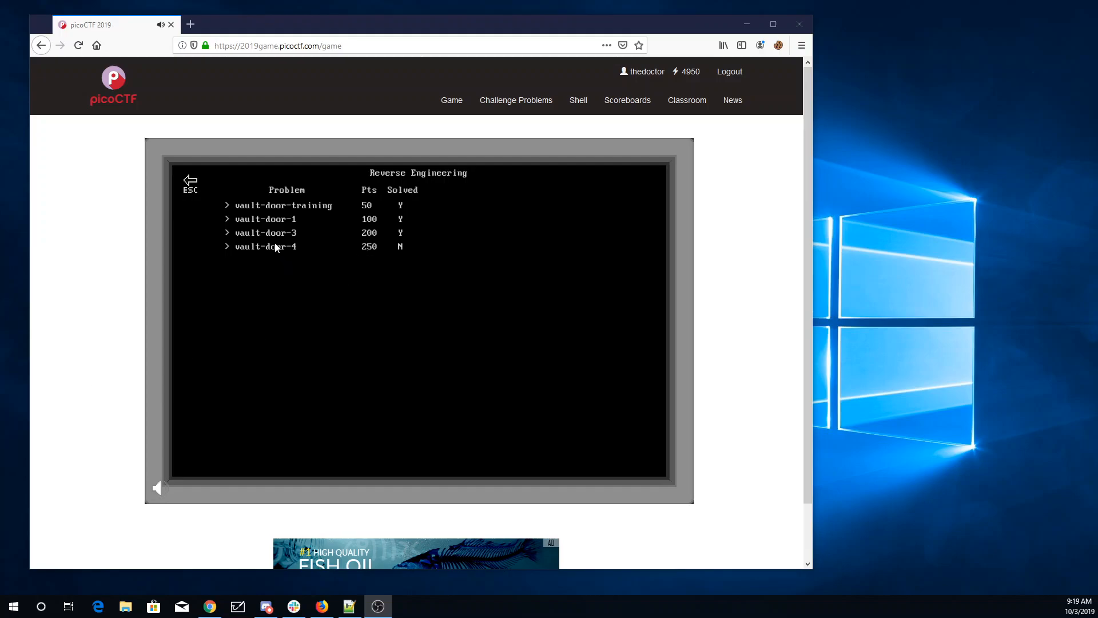
- Open the vault-door-4 challenge from the Reverse Engineering problem list
click(265, 246)
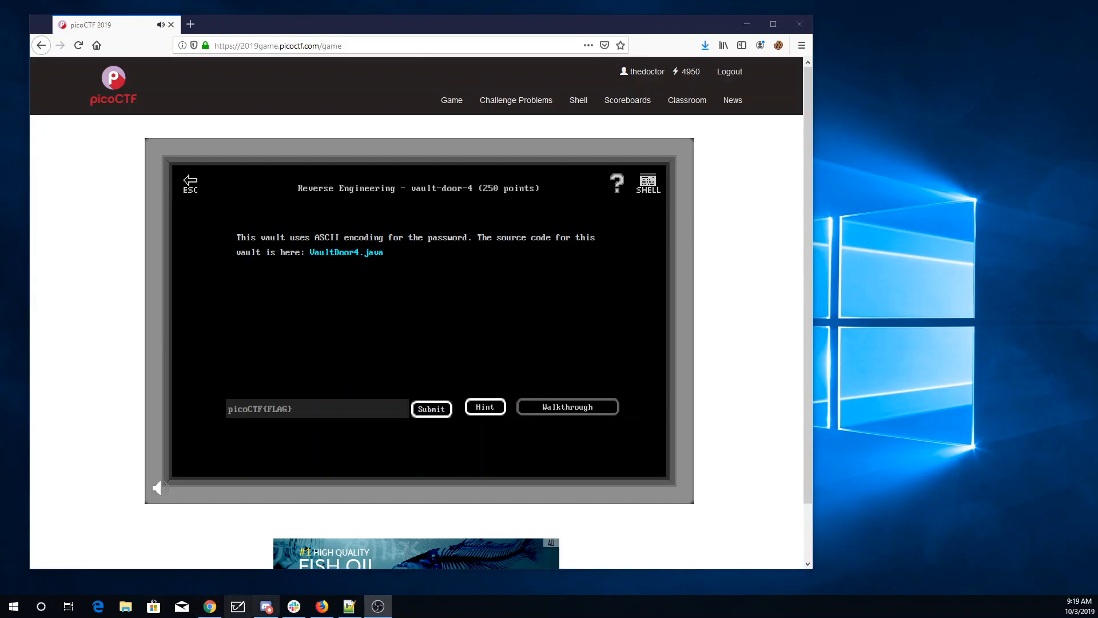
- Download VaultDoor4.java from the challenge page so it can be read in Notepad++
click(345, 252)
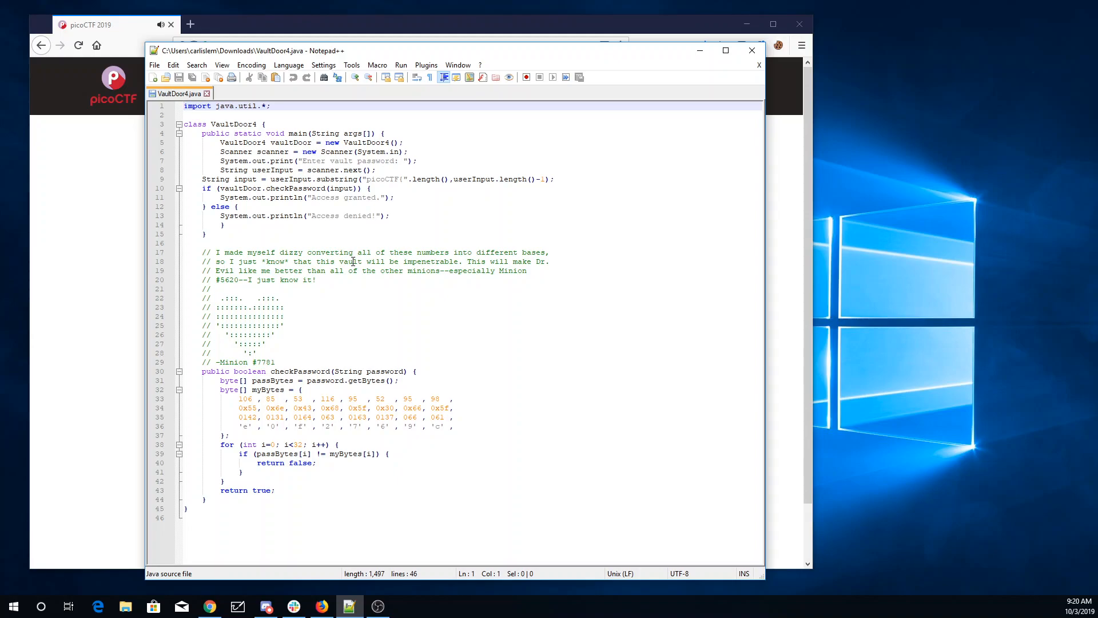
- Search Google for 'decimal to ascii' in a new browser tab
click(278, 25)
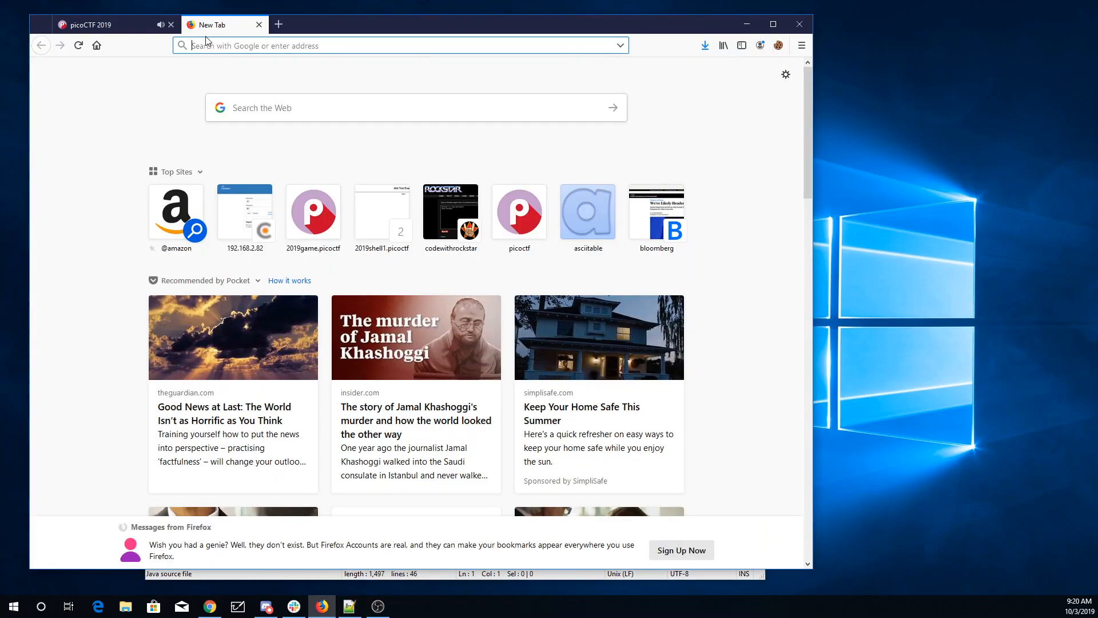
text(decimal+to+ascii)
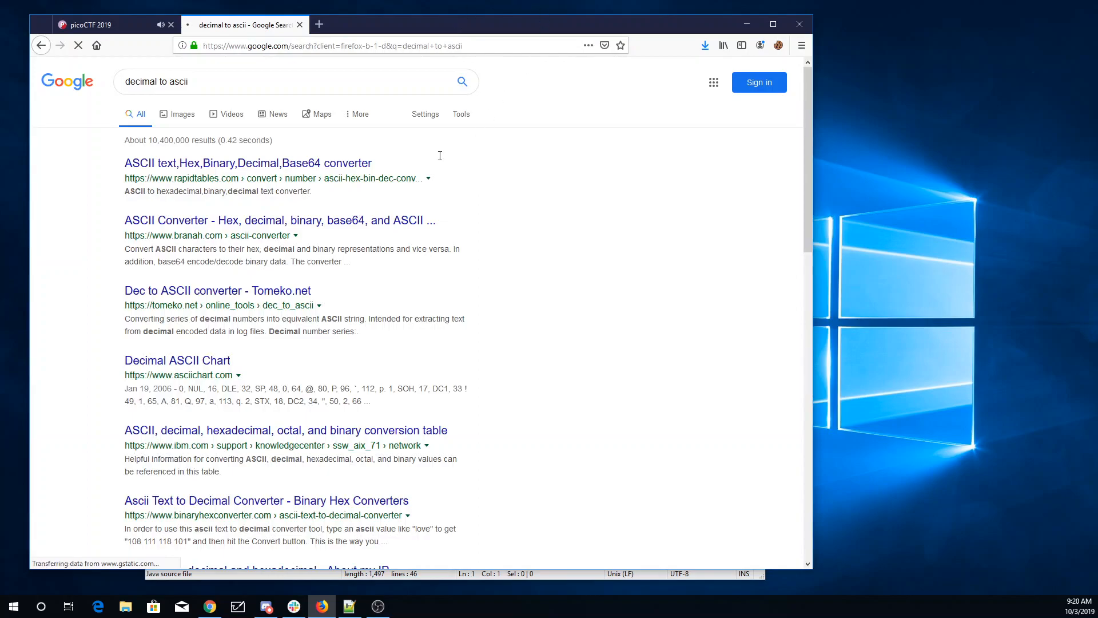
mouse_move(250, 221)
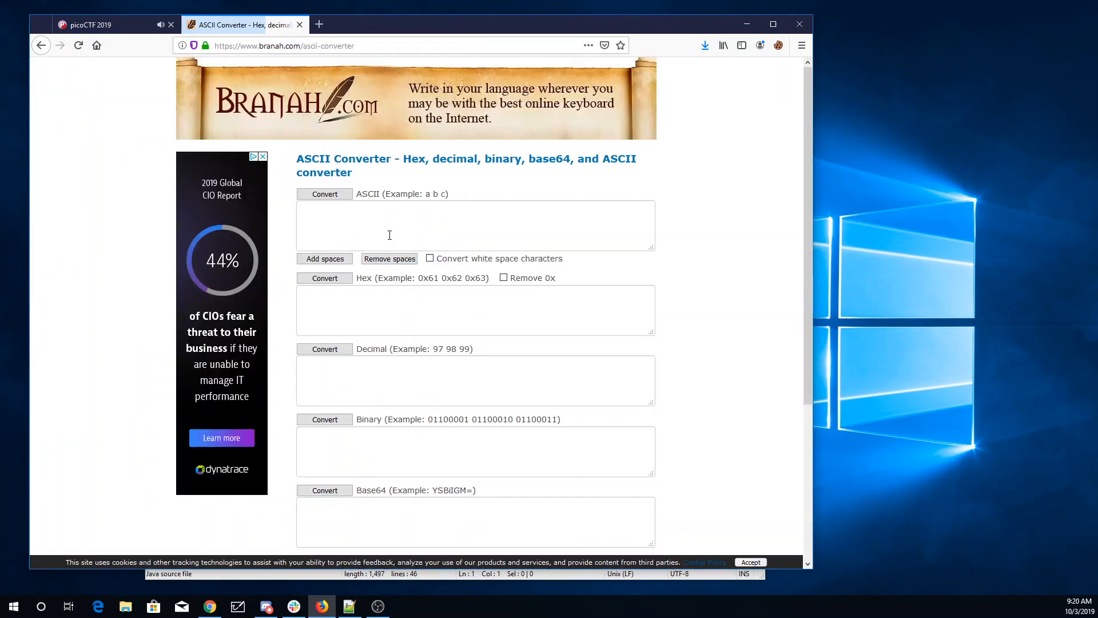
mouse_move(130, 97)
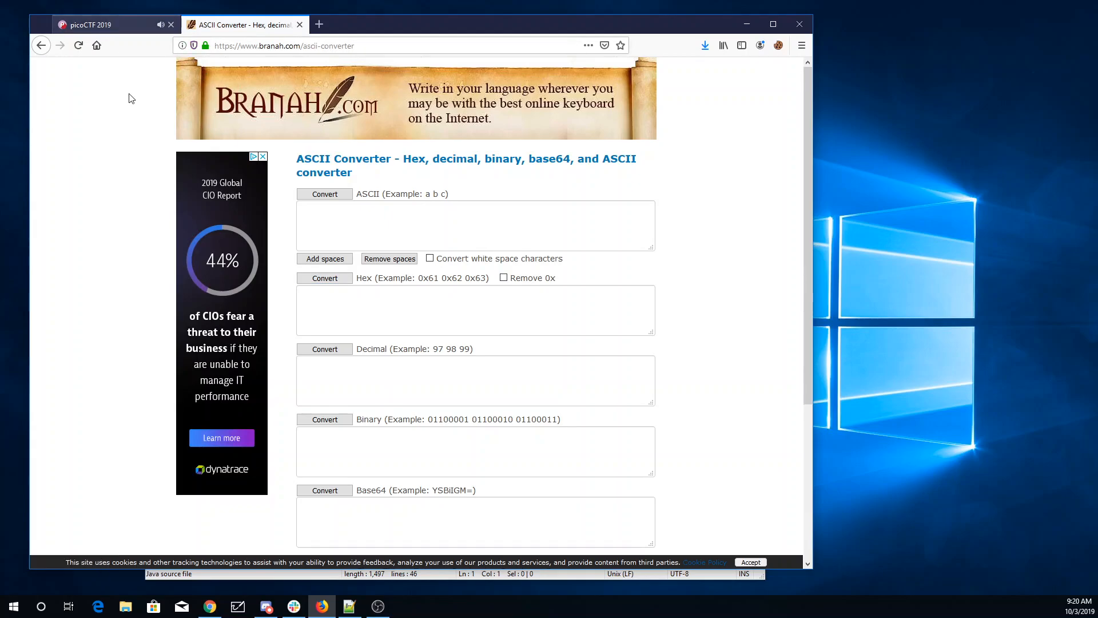
- Convert the decimal byte row in Branah and record the result jU5t_4_b in the Java source
click(348, 607)
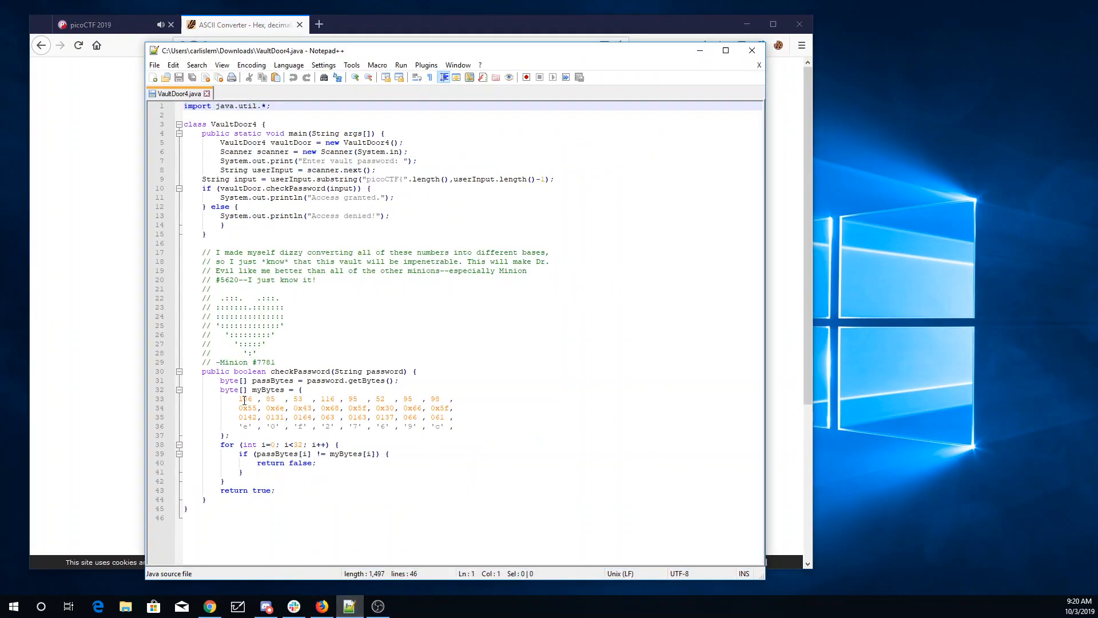
drag(239, 398, 452, 398)
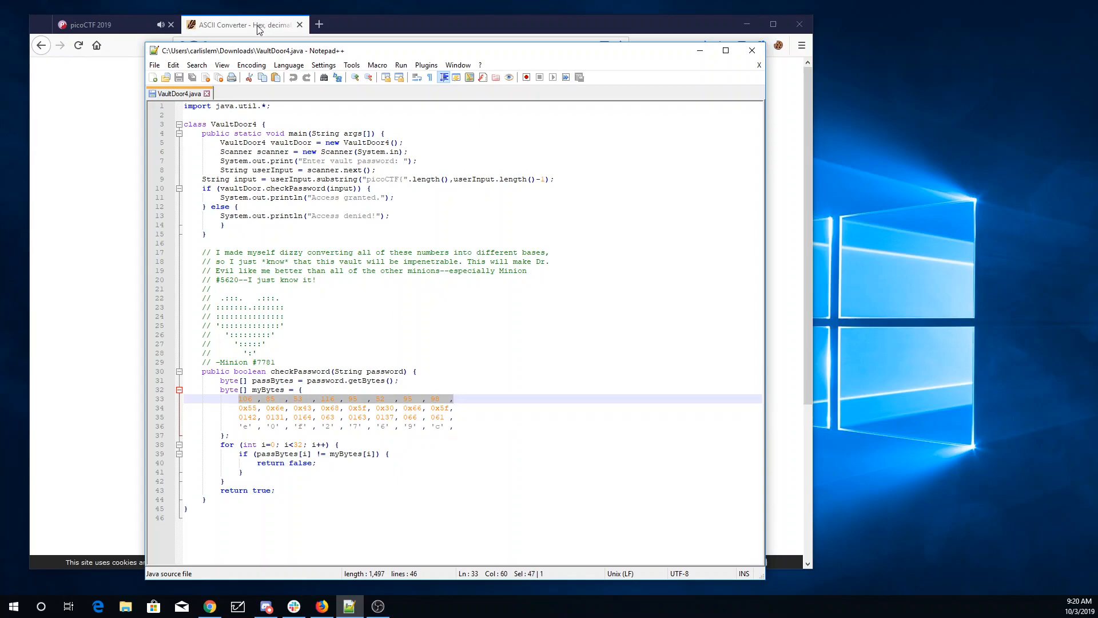
click(242, 25)
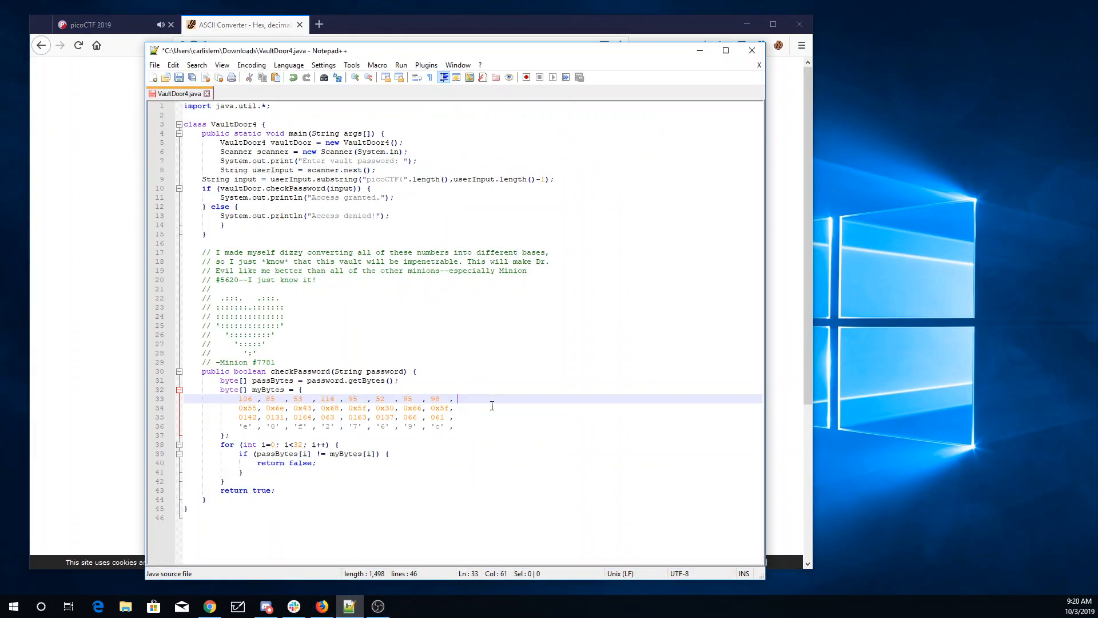
text(j U 5 t _ 4 _ b)
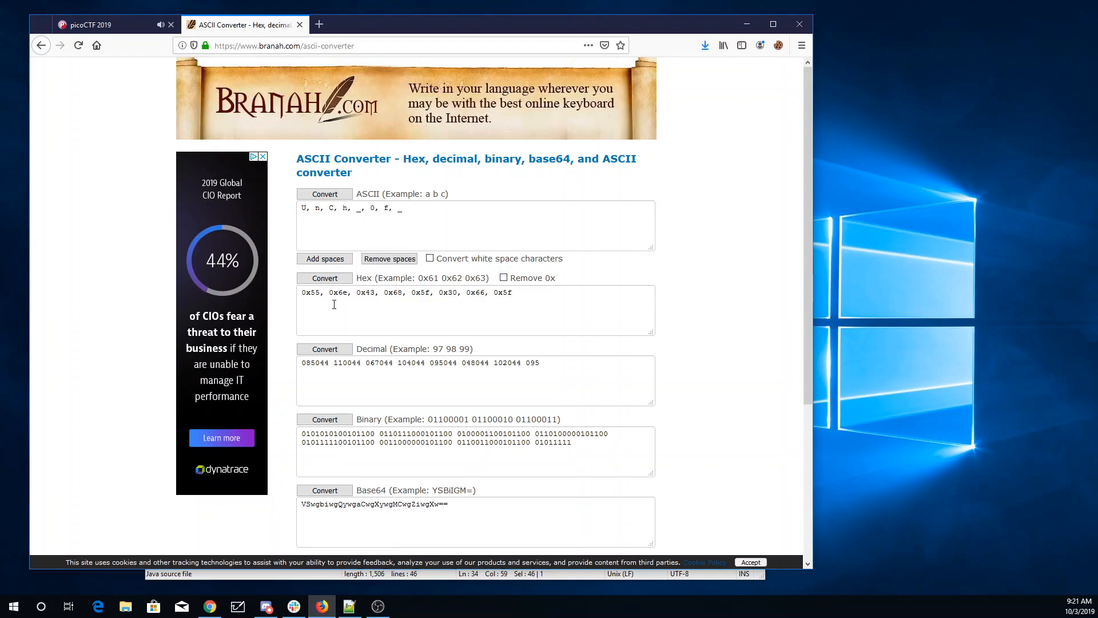
- Decode the hex row to UnCh_0f_ and append it to the flag text in the Java source
click(389, 258)
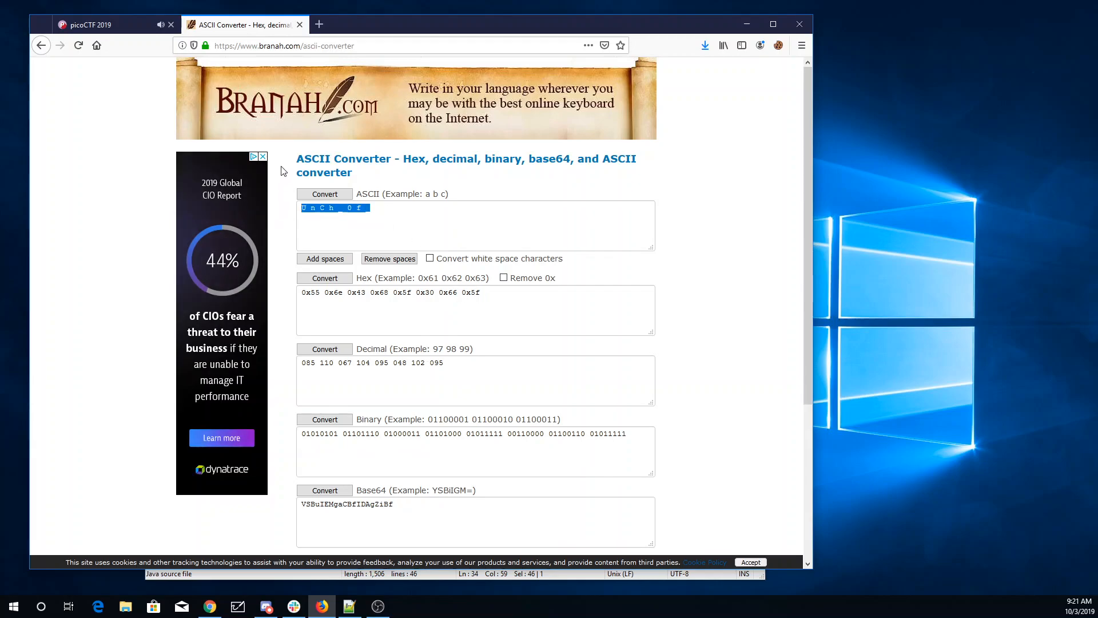
click(349, 607)
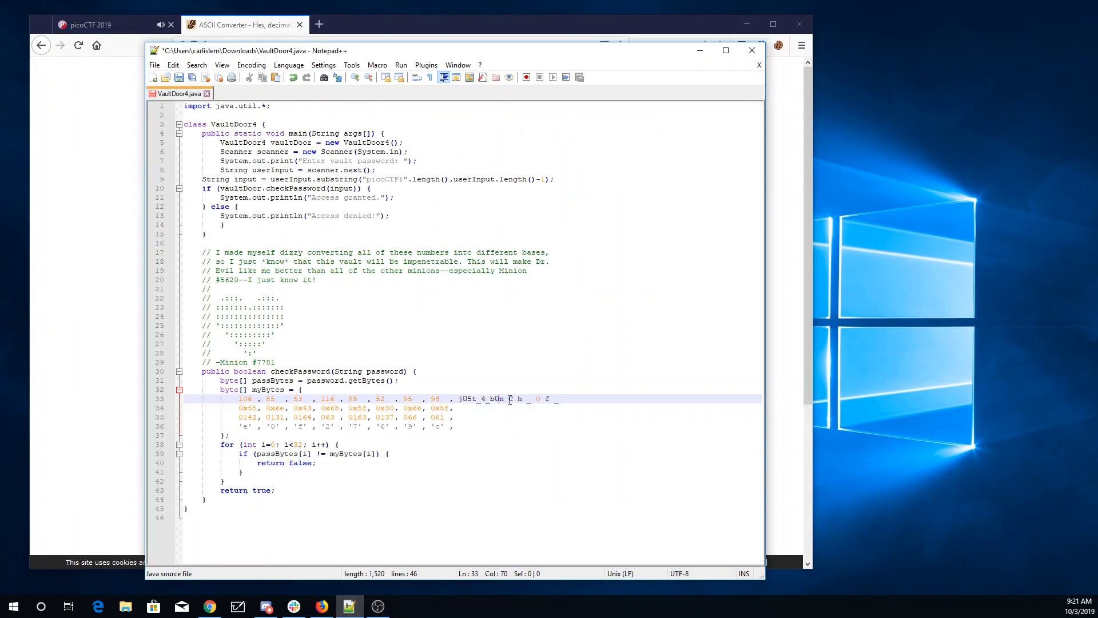
text(UnCh)
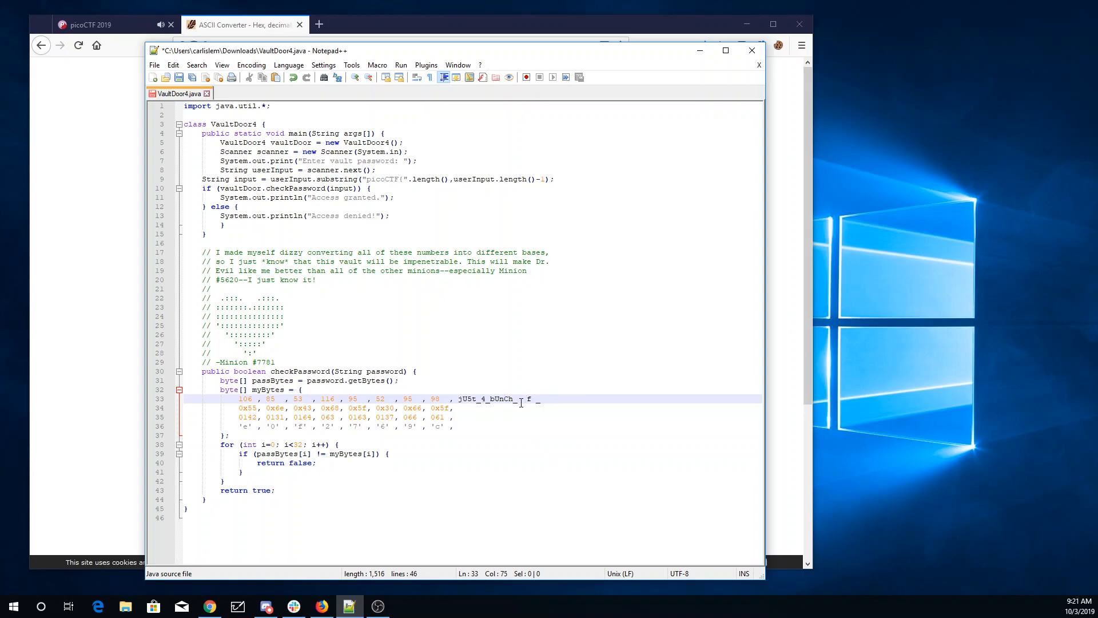
text(0)
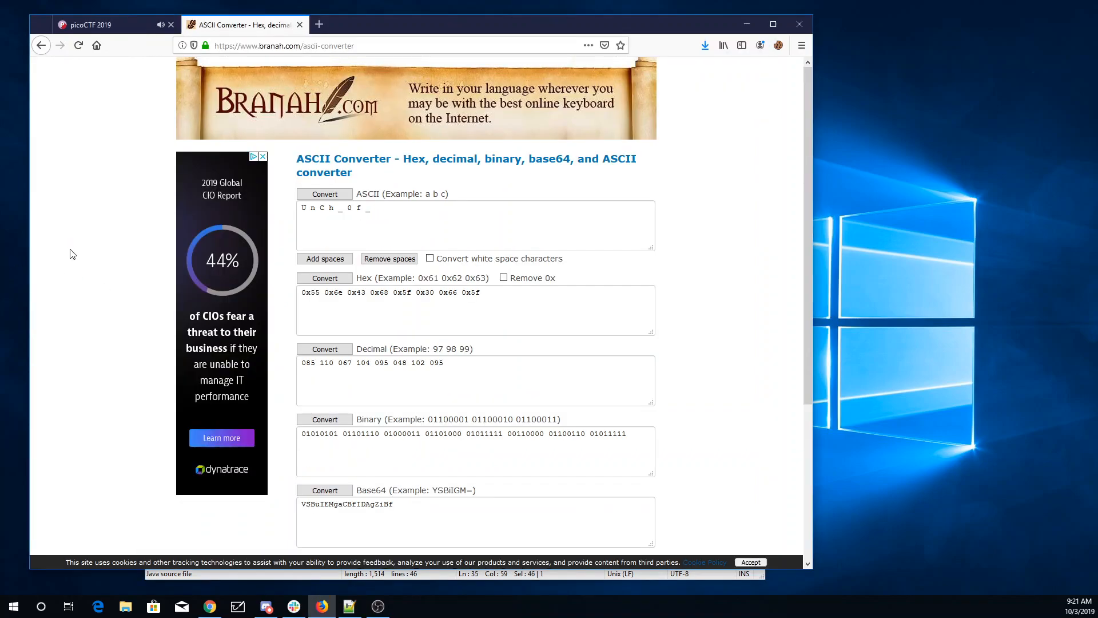
mouse_move(453, 359)
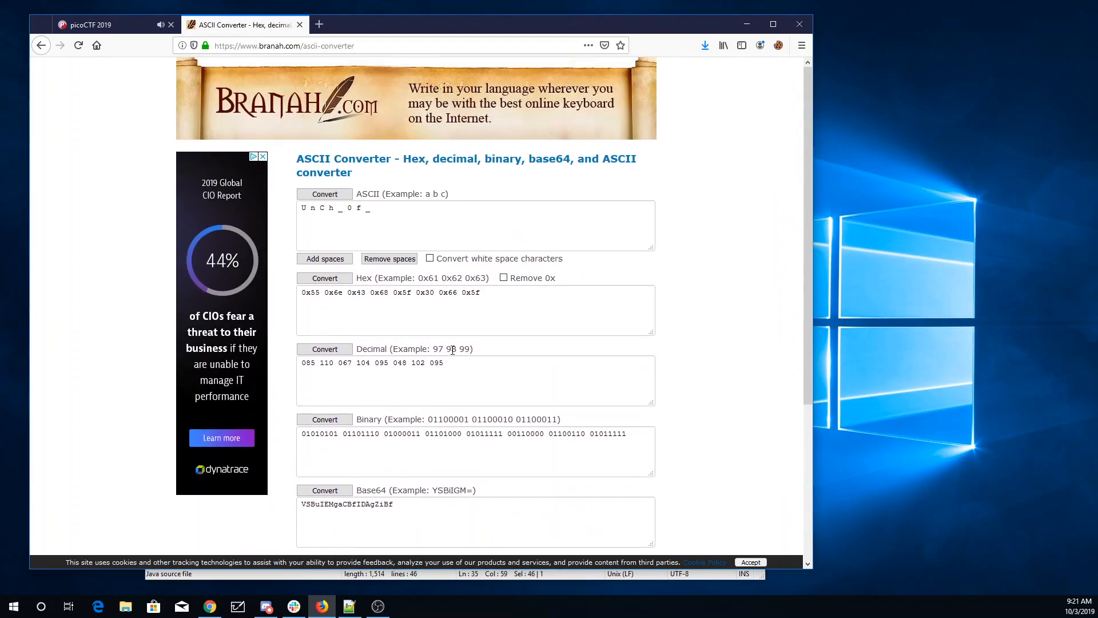
- Search 'octal to ascii' and open the unit-conversion.info octal-to-text converter
double_click(270, 46)
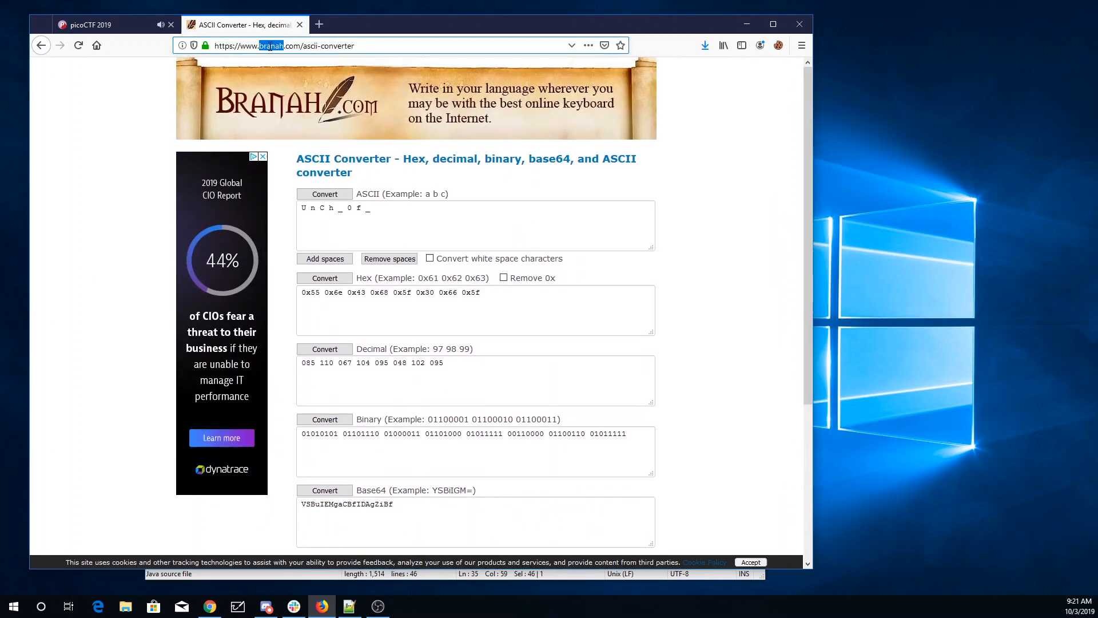
text(octal t)
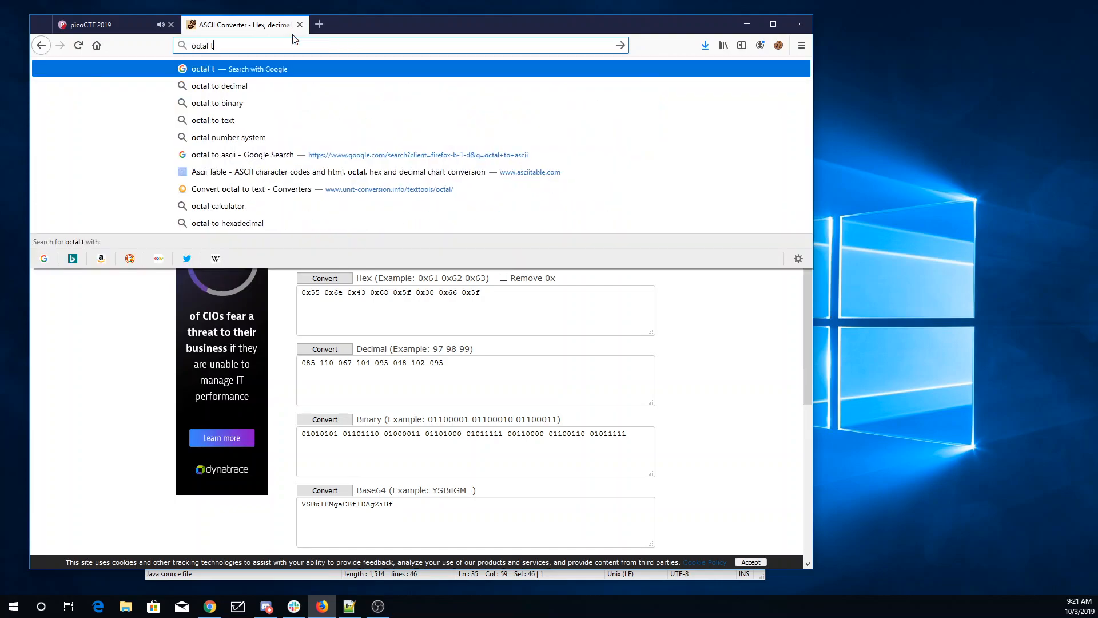
click(233, 155)
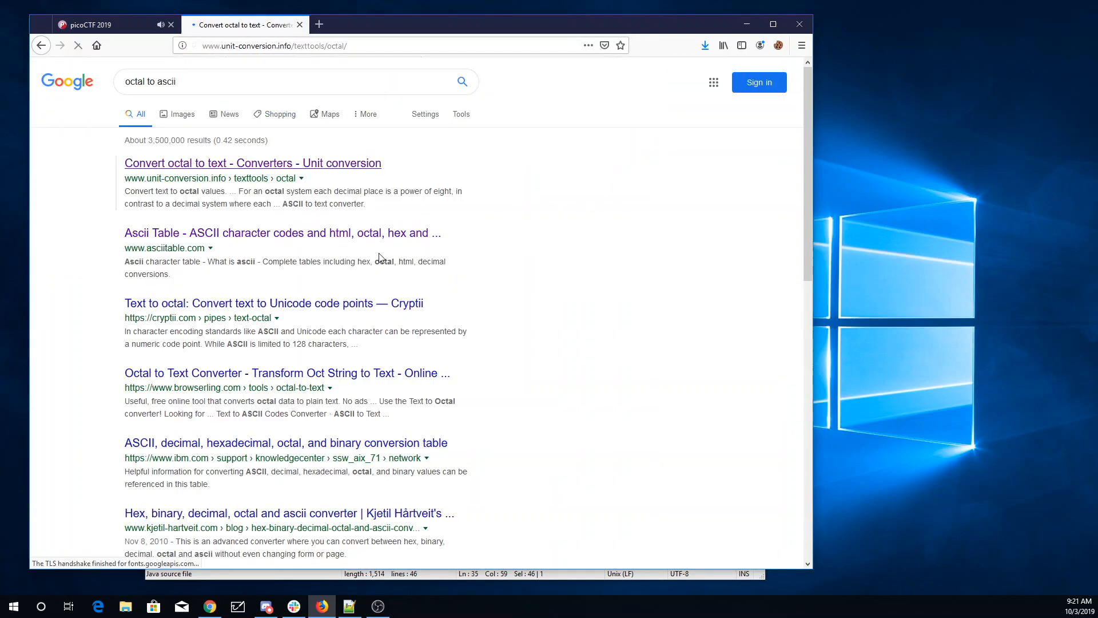
click(253, 163)
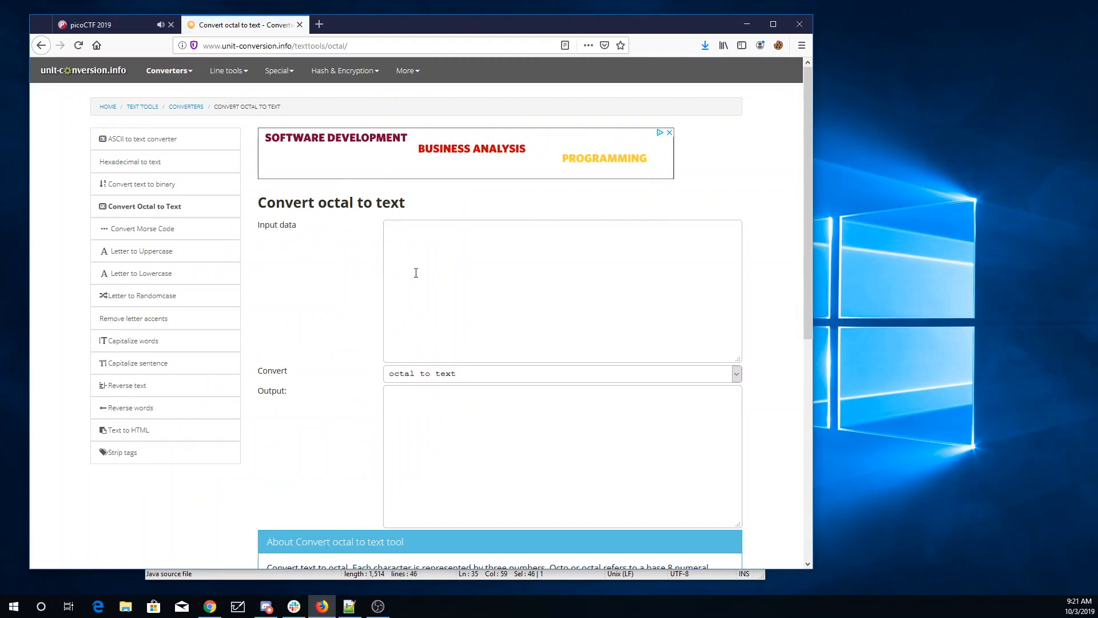
- Try the octal bytes 0142, 0131, 0164, 063, 0163, 0137, 066, 061 on unit-conversion.info, then copy them for Browserling
text(0142, 0131, 0164, 063 , 0163, 0137, 066 , 061)
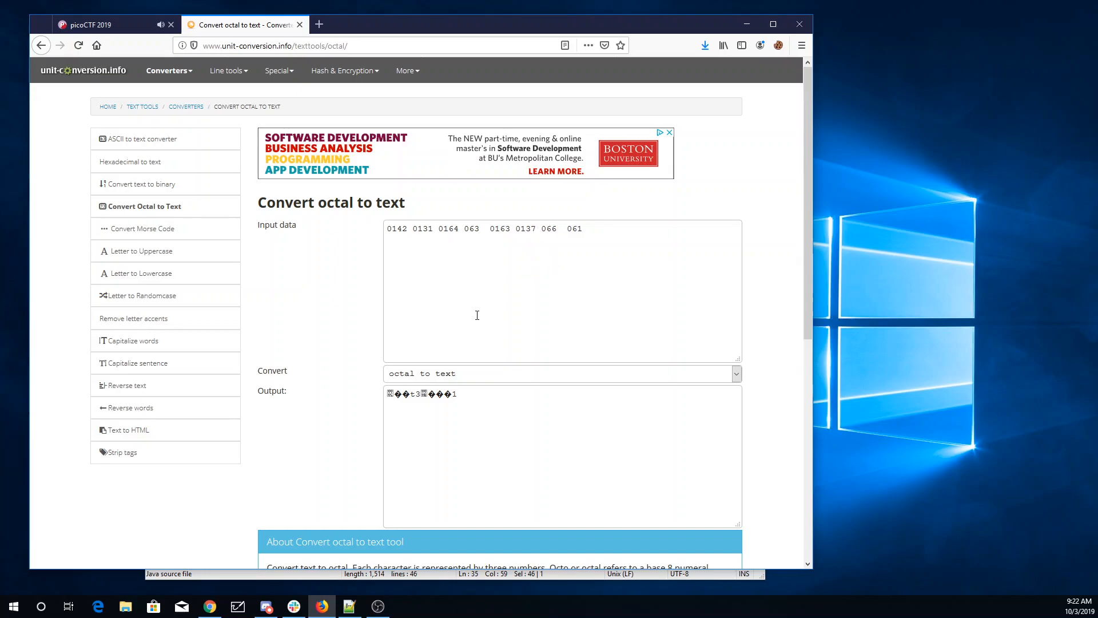
scroll(down, 3)
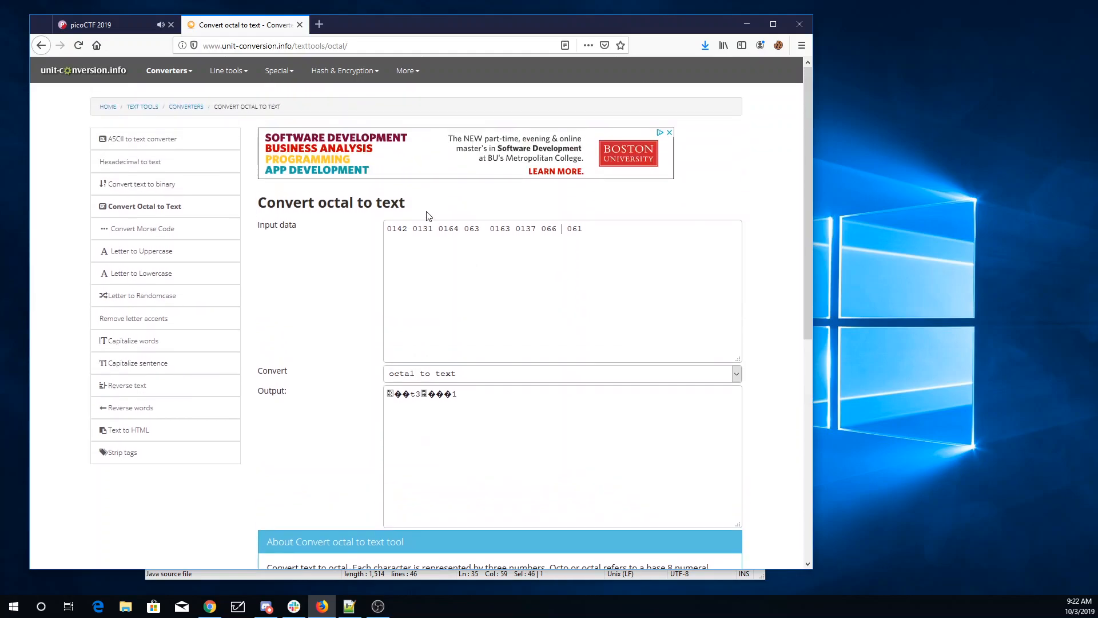
click(407, 228)
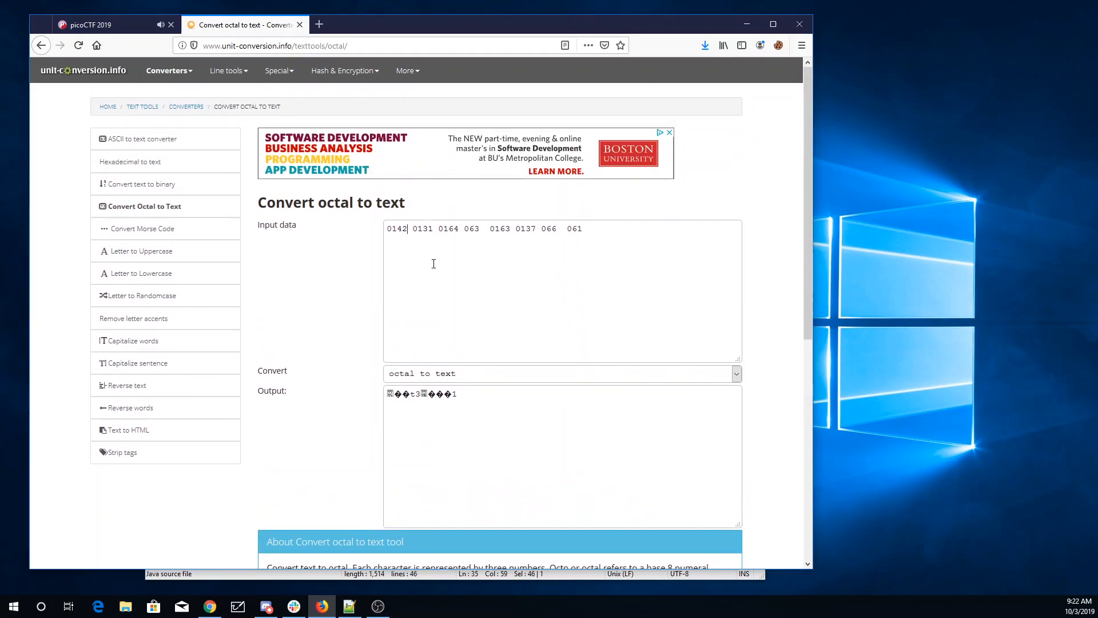
mouse_move(190, 148)
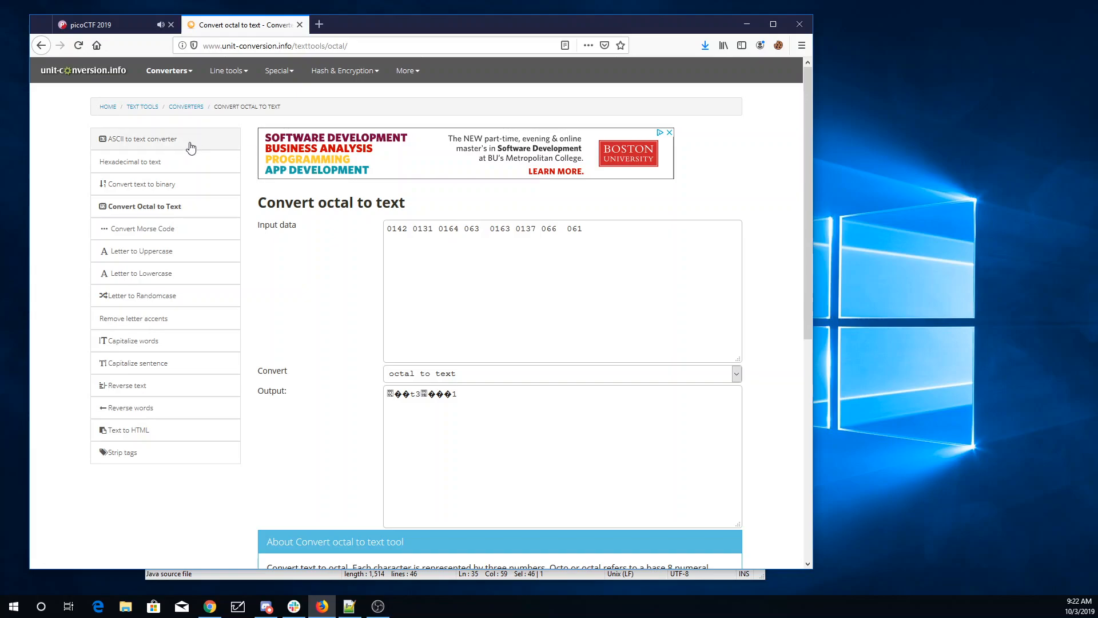
drag(479, 229, 588, 229)
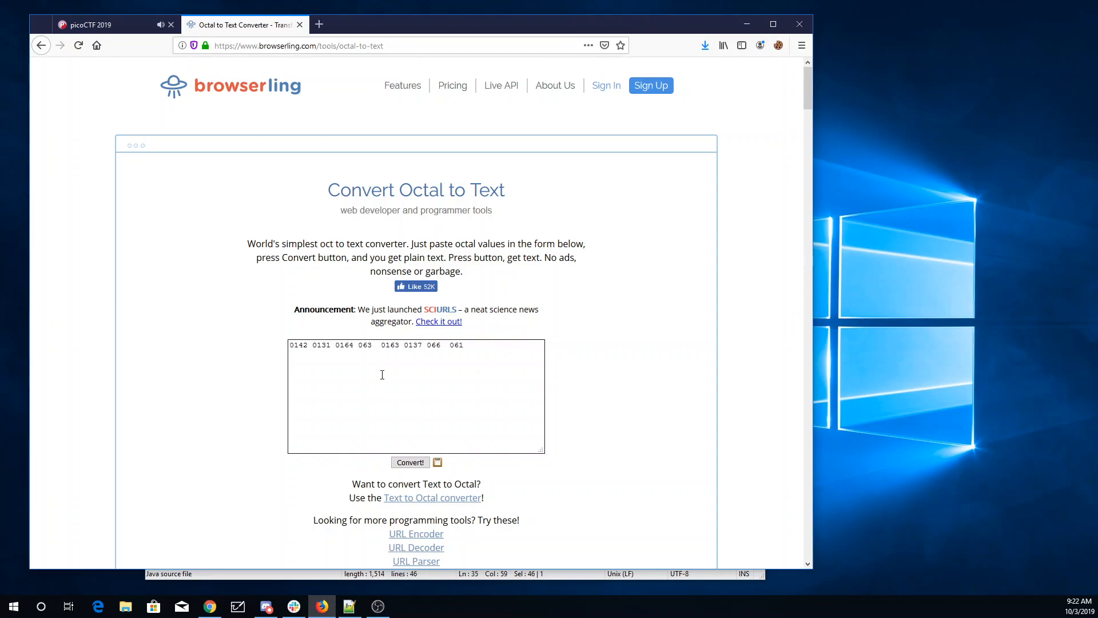
- Strip the leading zeros from the octal bytes and convert them to bYt3s_61 in Browserling
click(409, 461)
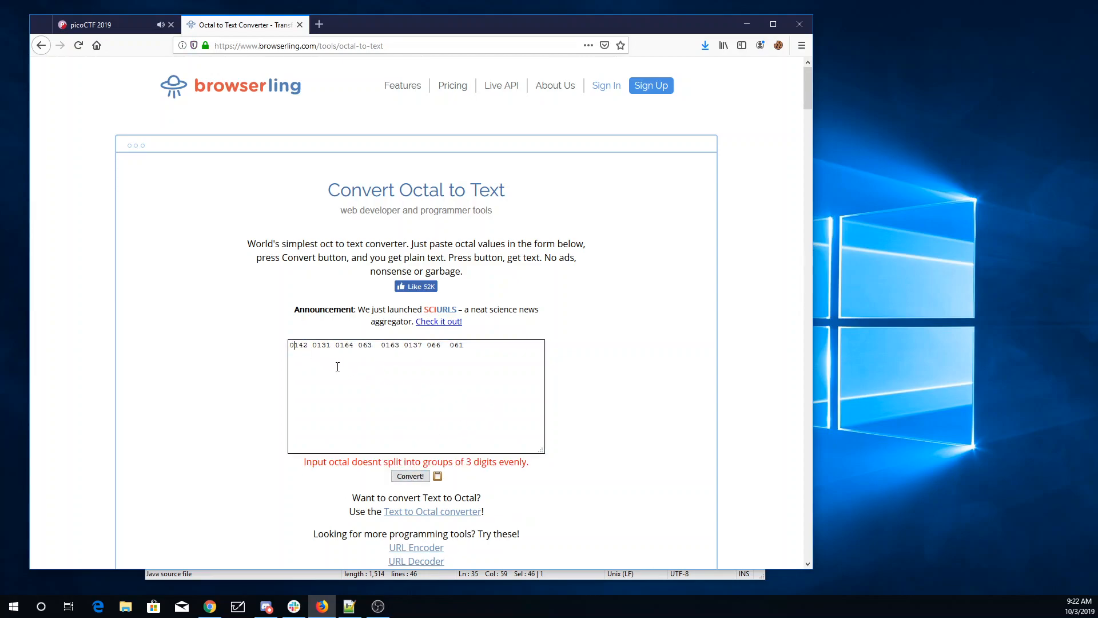
key(BackSpace)
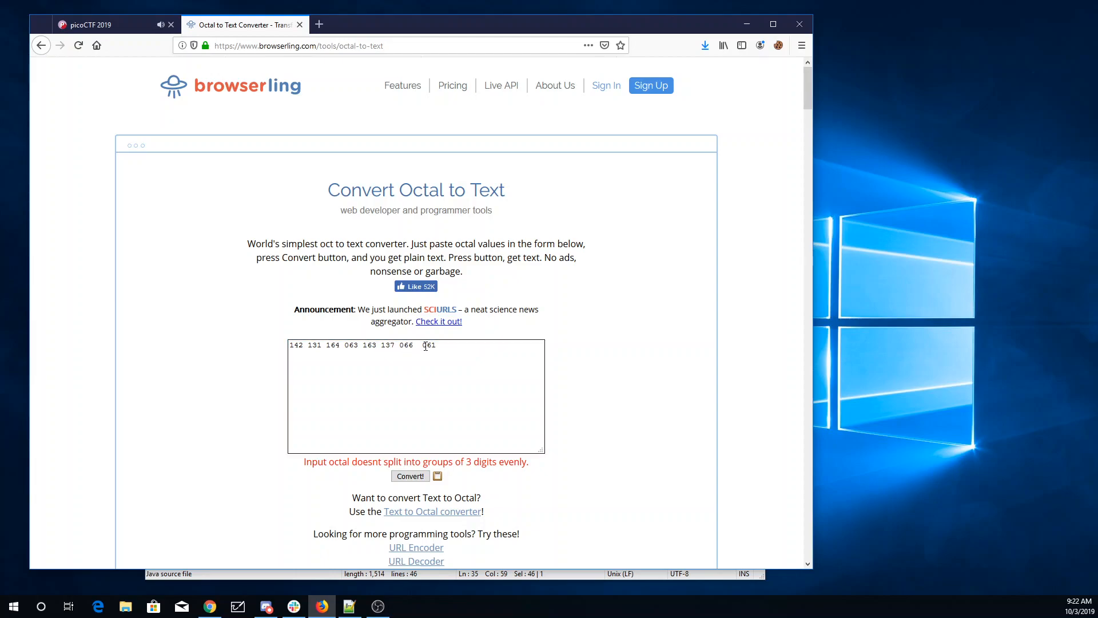
click(410, 476)
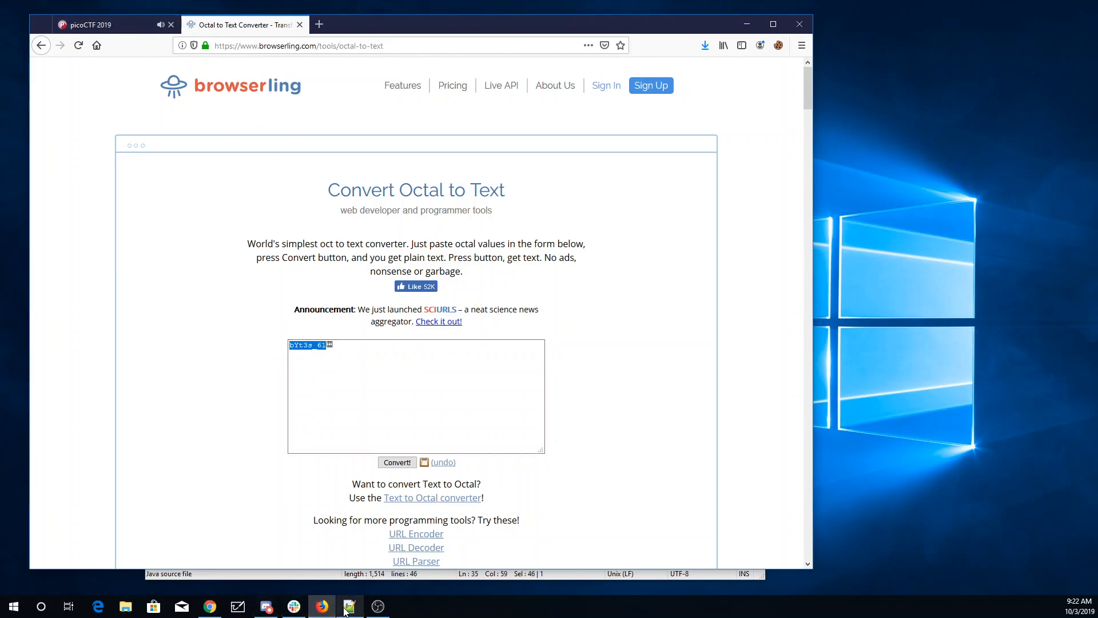
- Finish the decoded flag in the Java source with the remaining characters e0, 27, 769c
click(350, 606)
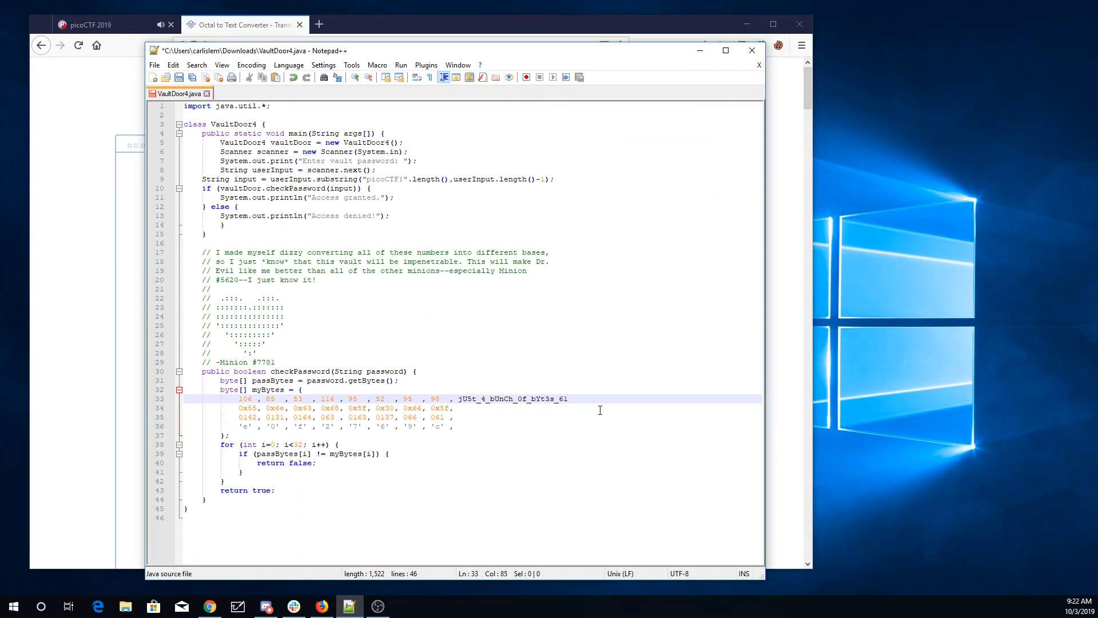
text(e0)
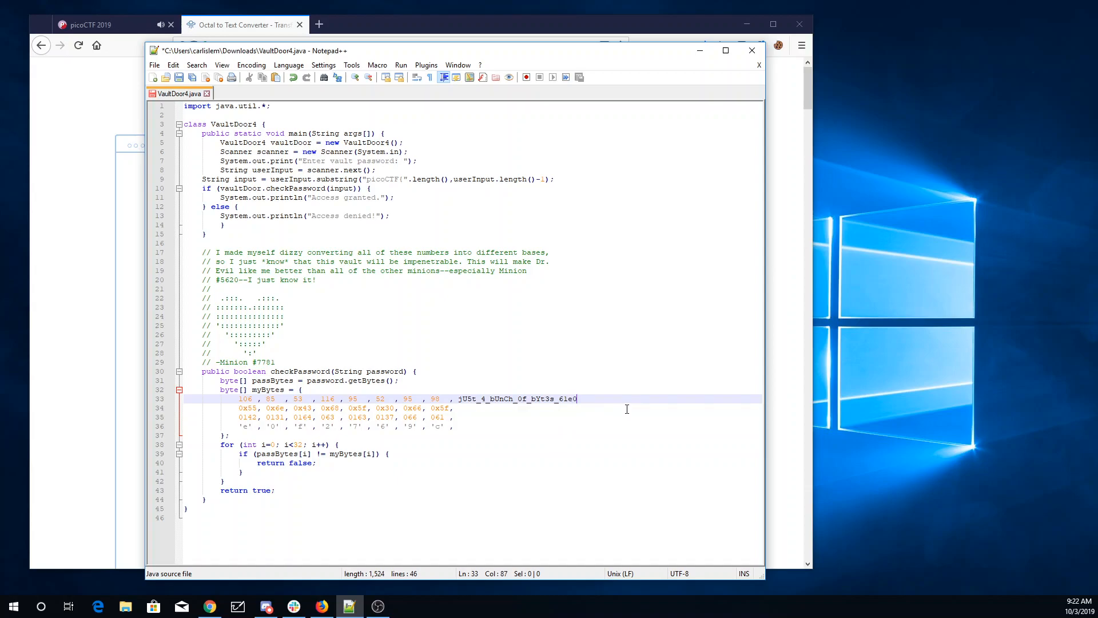
text(27)
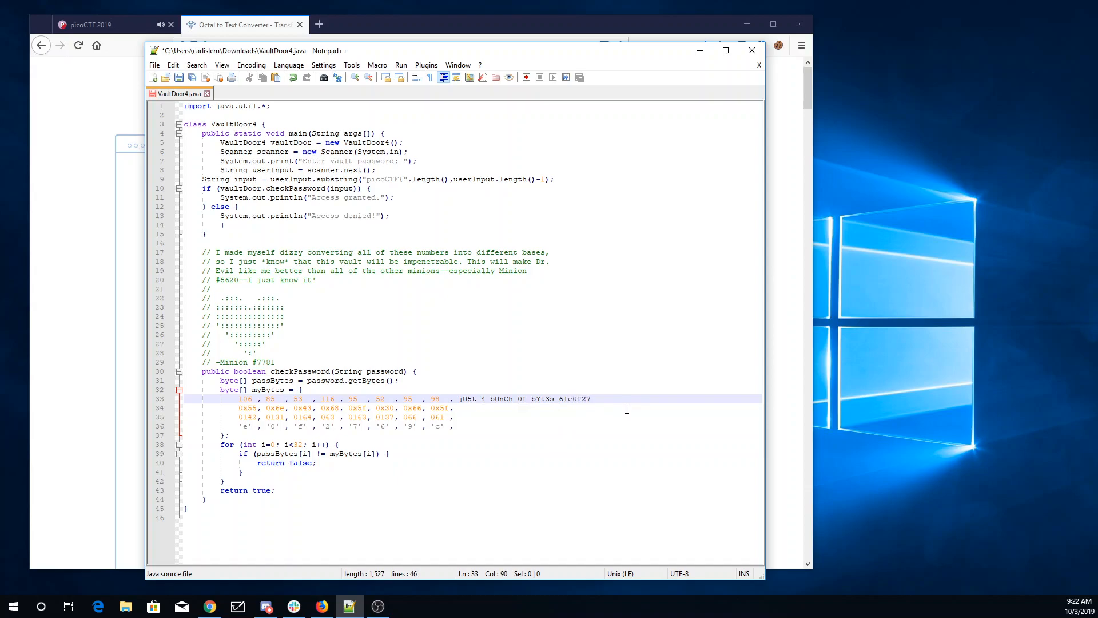
text(769c)
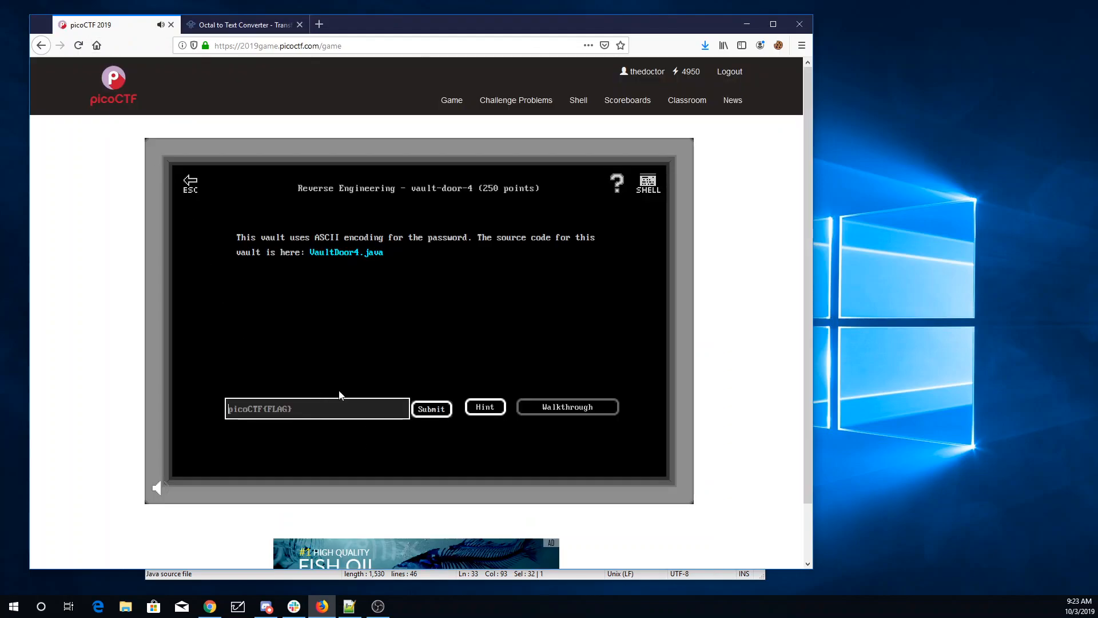
- Enter picoCTF{ plus the decoded string in the flag field and submit it
text(picoCTF{)
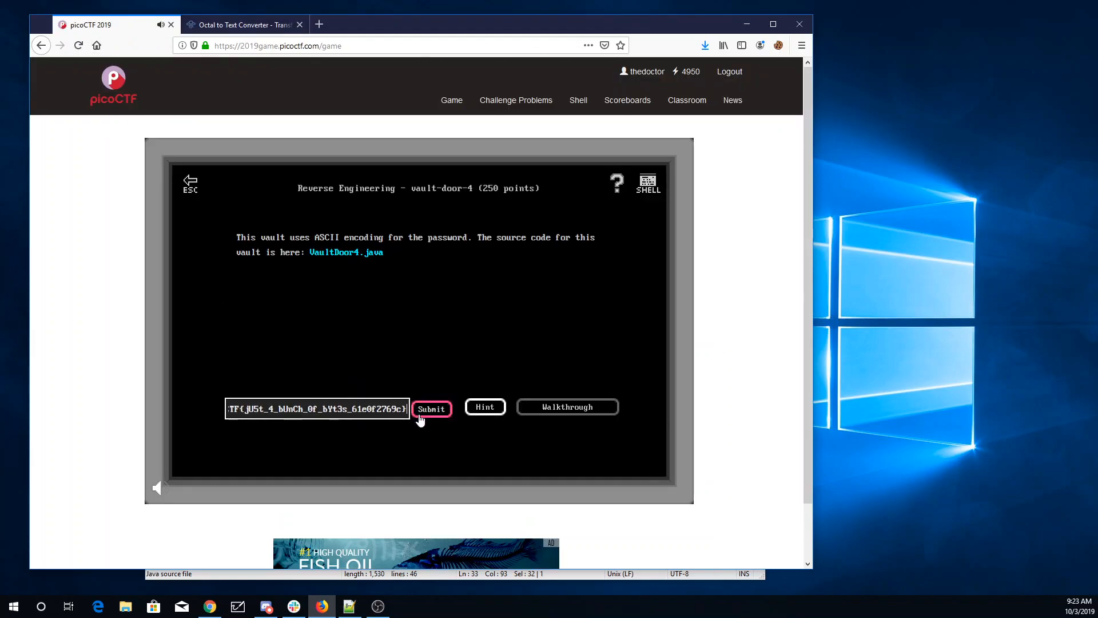
click(433, 408)
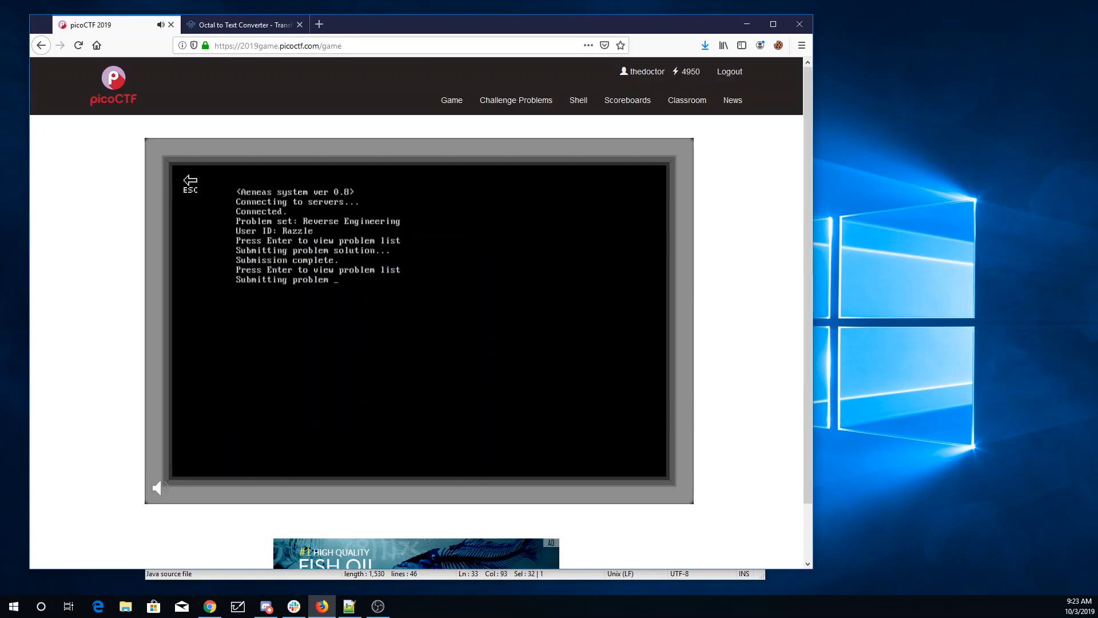